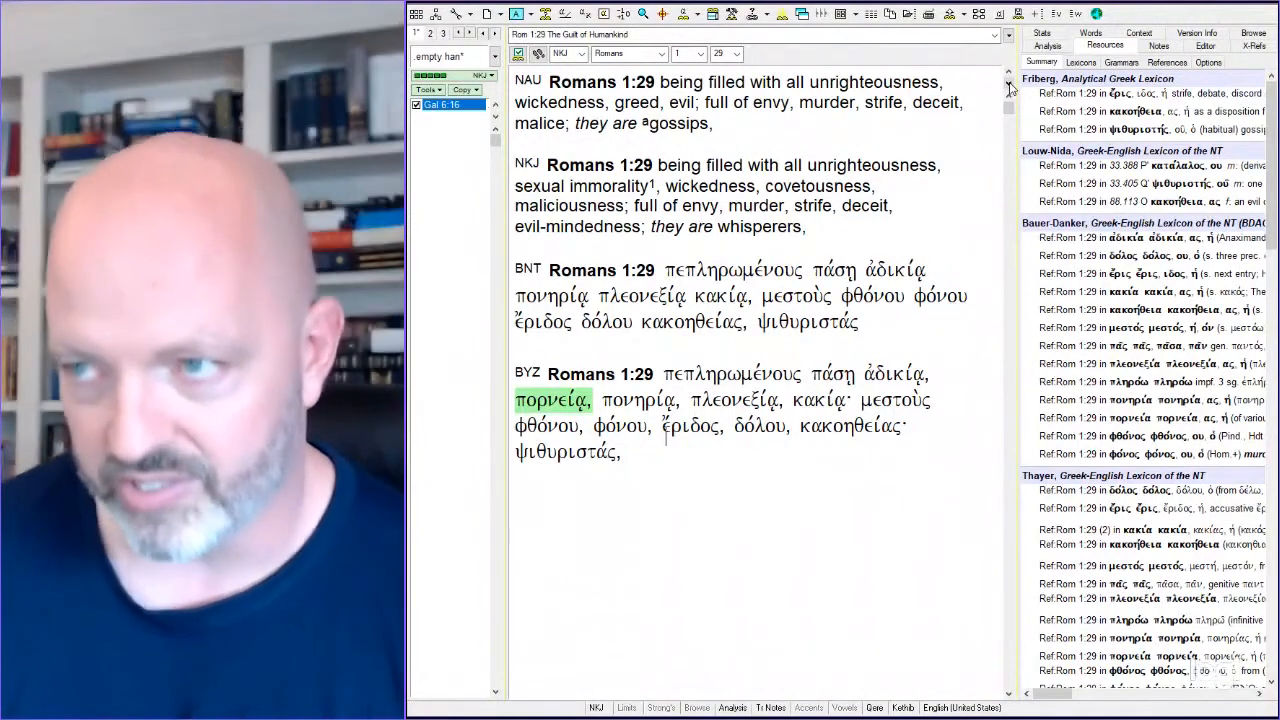
# - Advance the browse window from Romans 1:29 to Romans 1:30
pyautogui.click(737, 50)
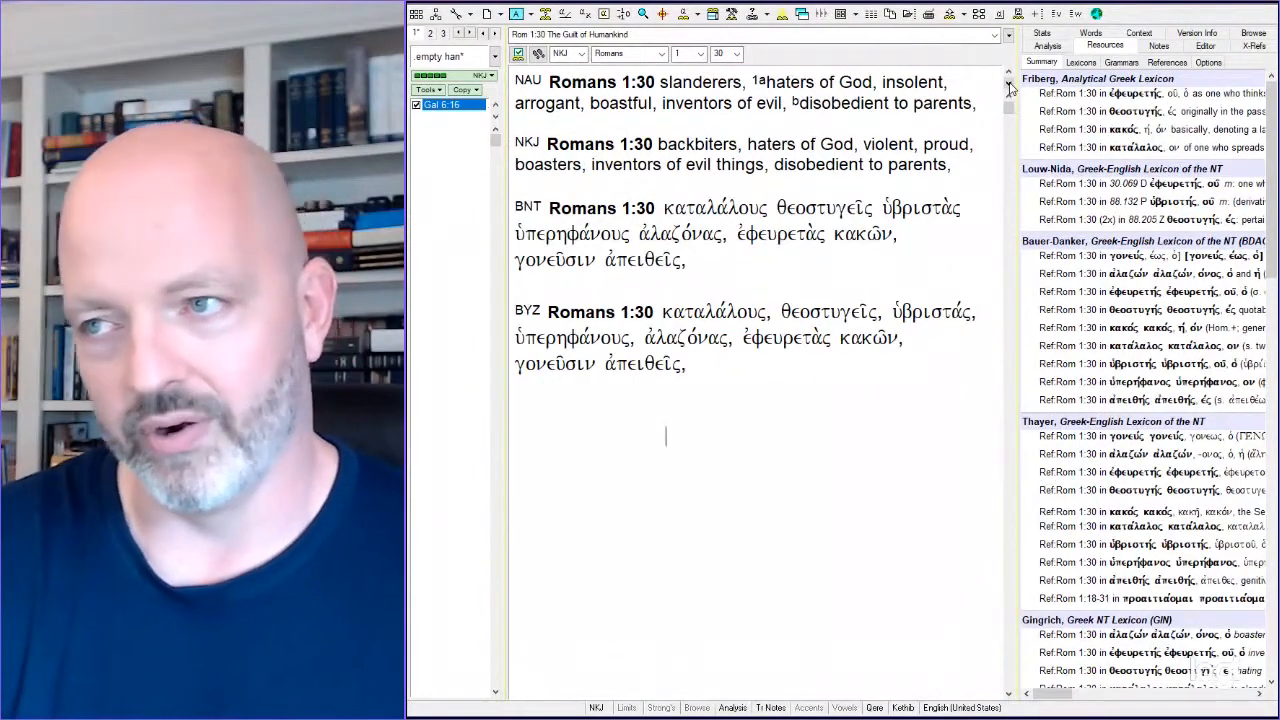